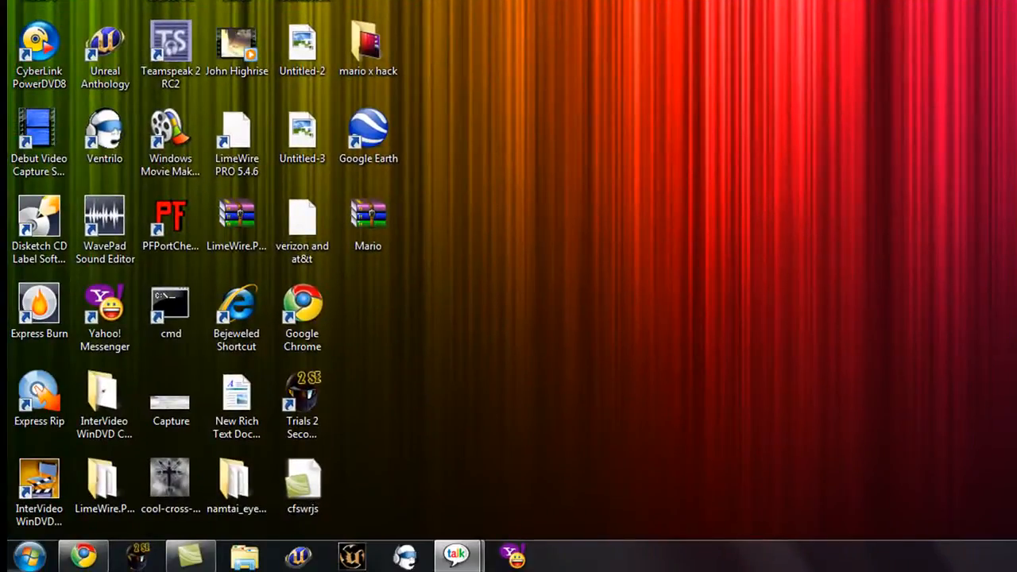
# Browse via Start > Computer to LEXAR (K:) > Games > Mario and launch the editor
pyautogui.click(29, 554)
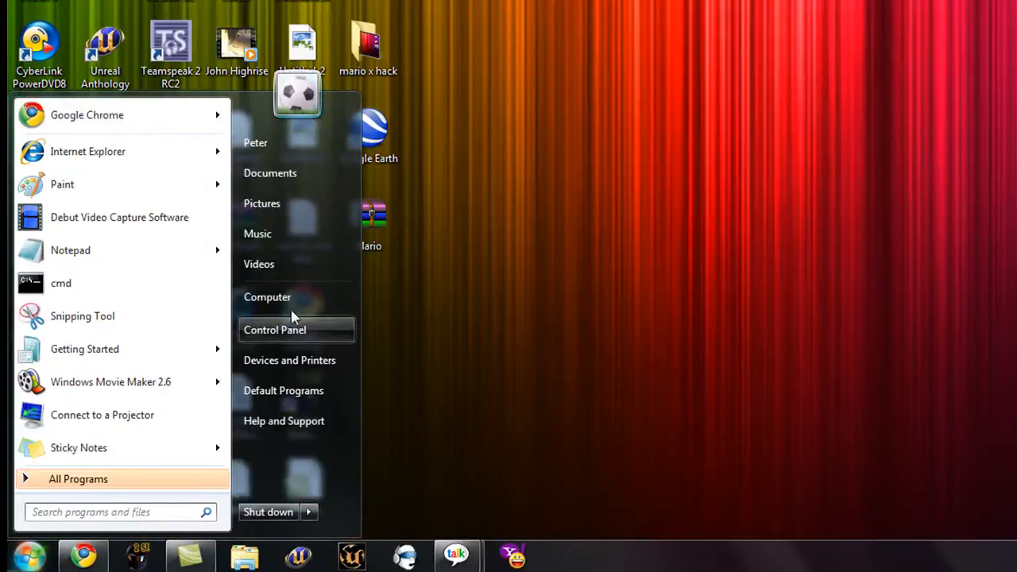
pyautogui.click(267, 297)
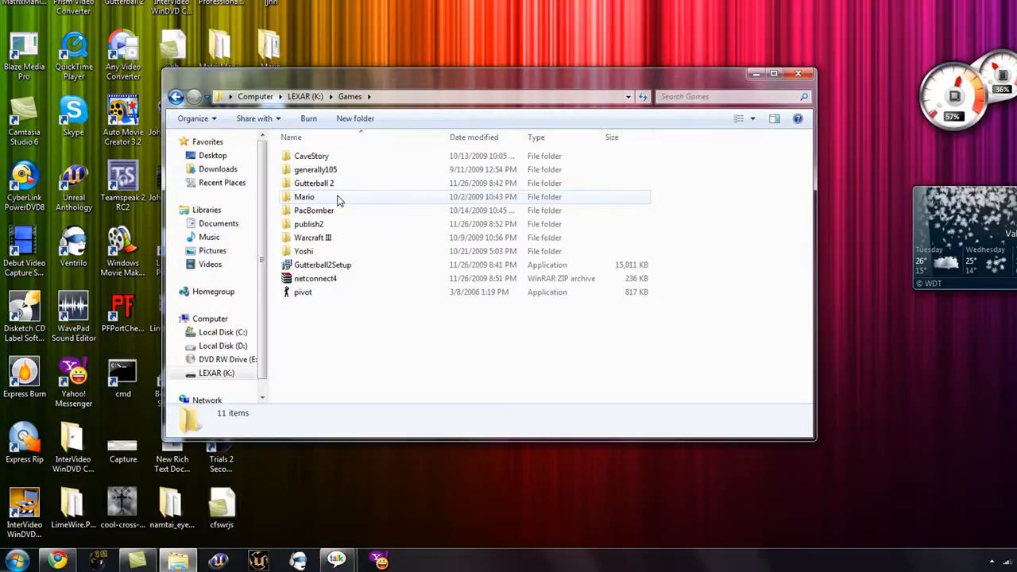
pyautogui.doubleClick(304, 196)
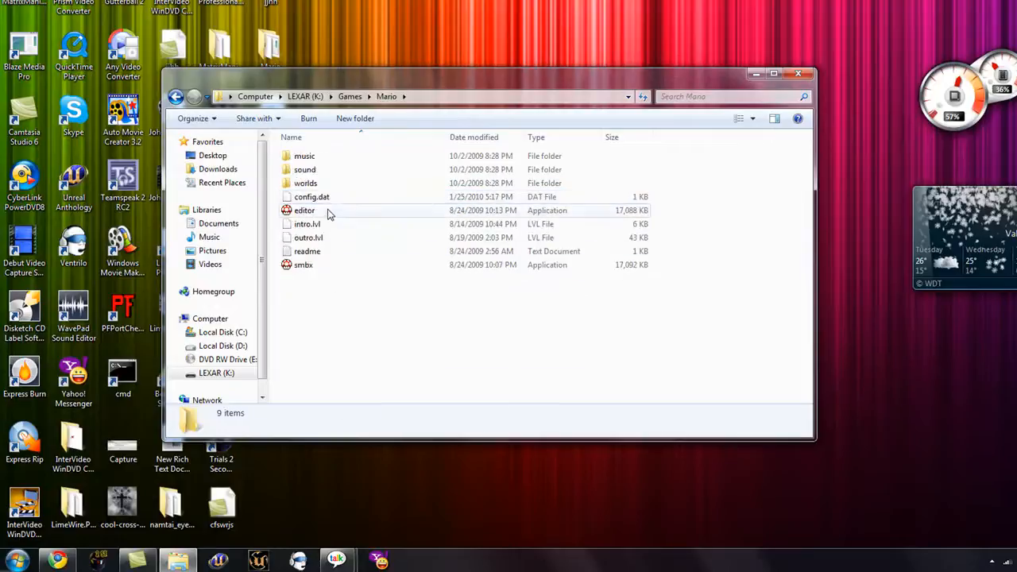
pyautogui.click(304, 209)
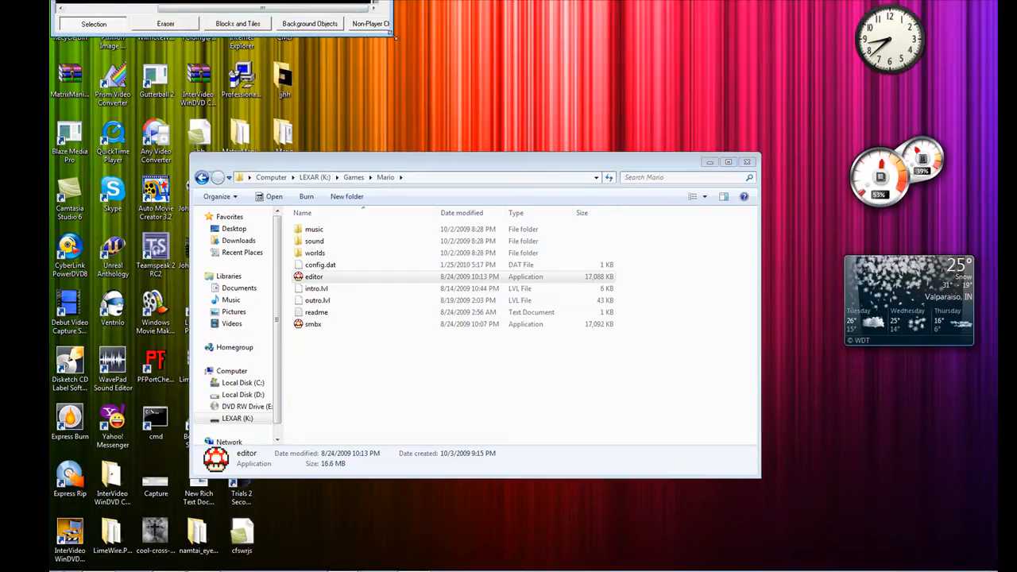
# Launch the level editor and open the existing castle level file
pyautogui.doubleClick(314, 277)
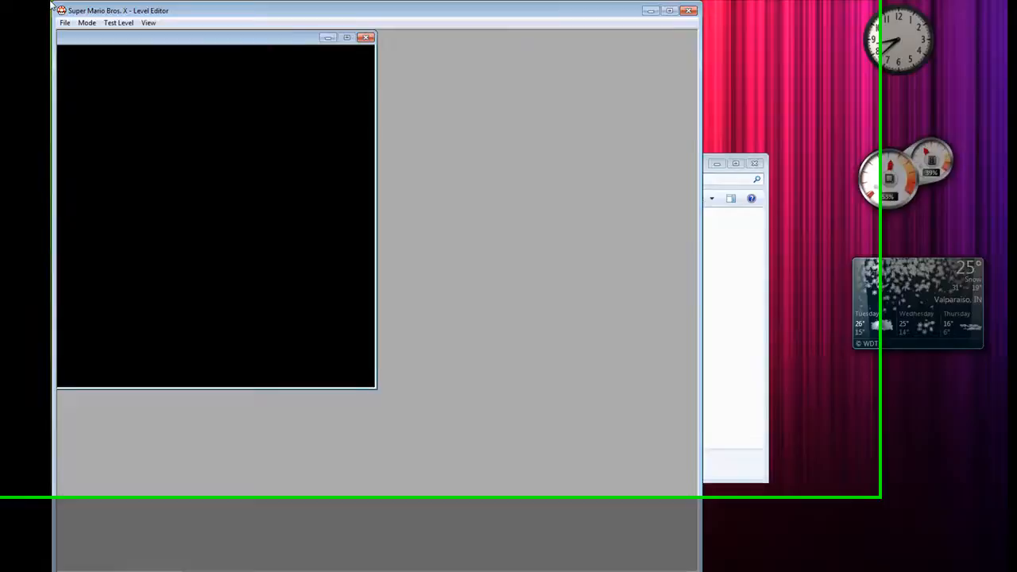
pyautogui.click(65, 23)
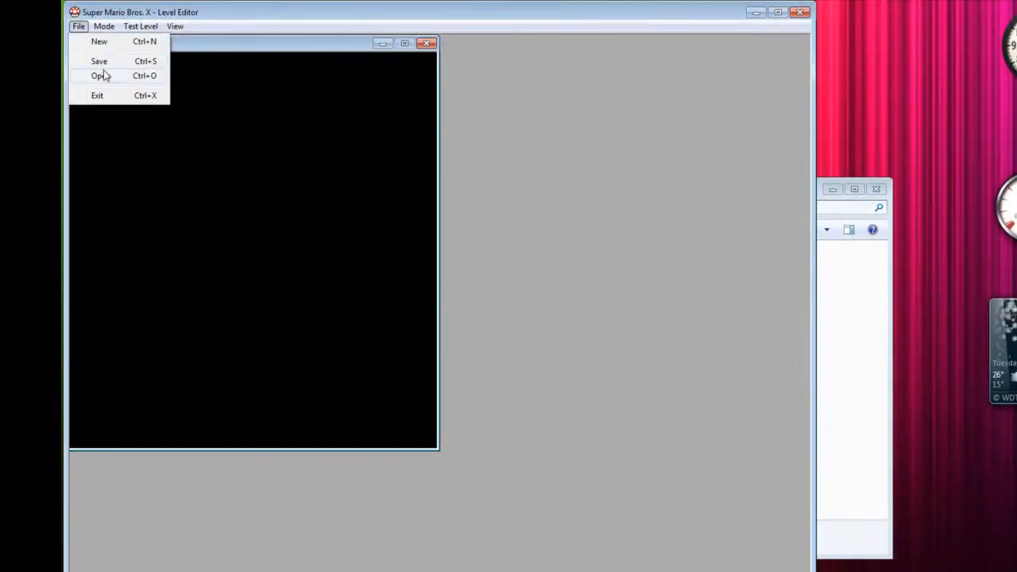
pyautogui.click(101, 76)
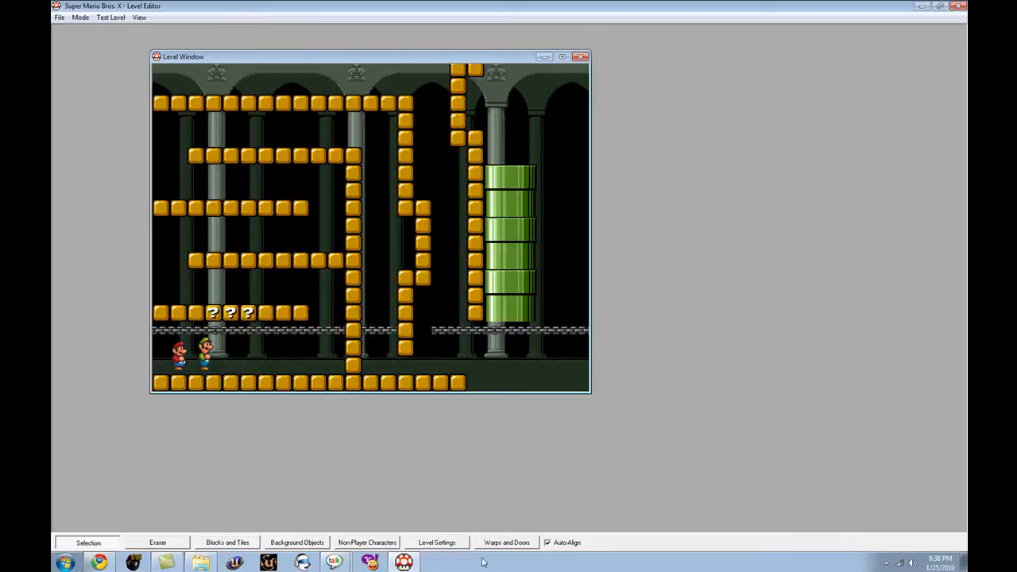
# Open the Warps and Doors panel beside the castle level
pyautogui.click(506, 542)
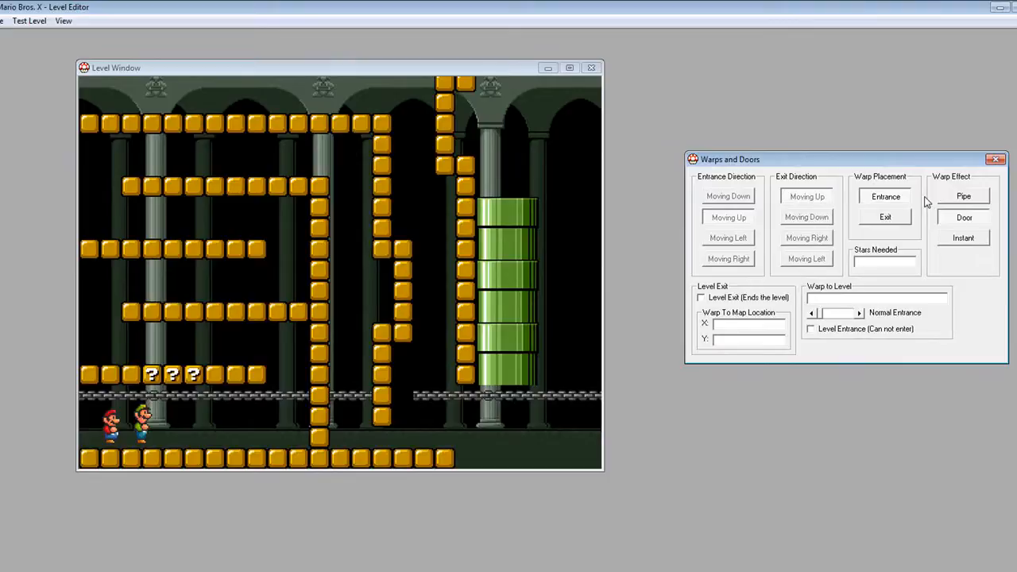
pyautogui.moveTo(762, 191)
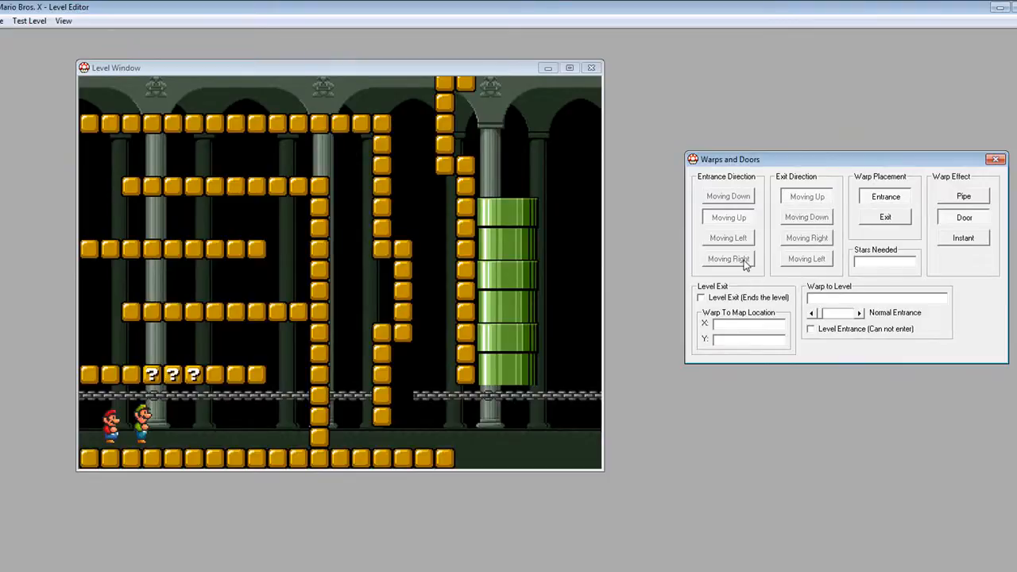
pyautogui.moveTo(731, 259)
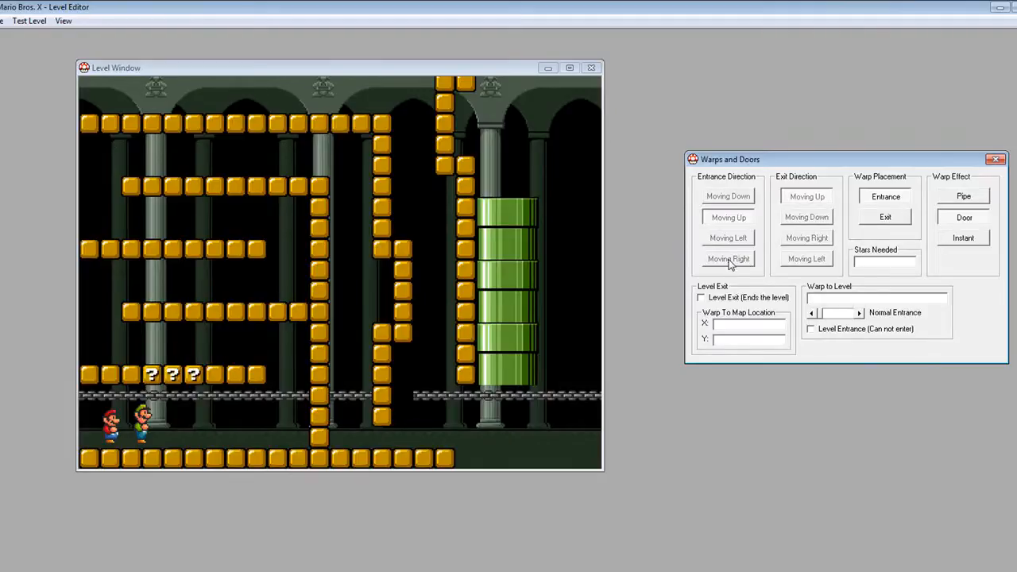
pyautogui.moveTo(807, 238)
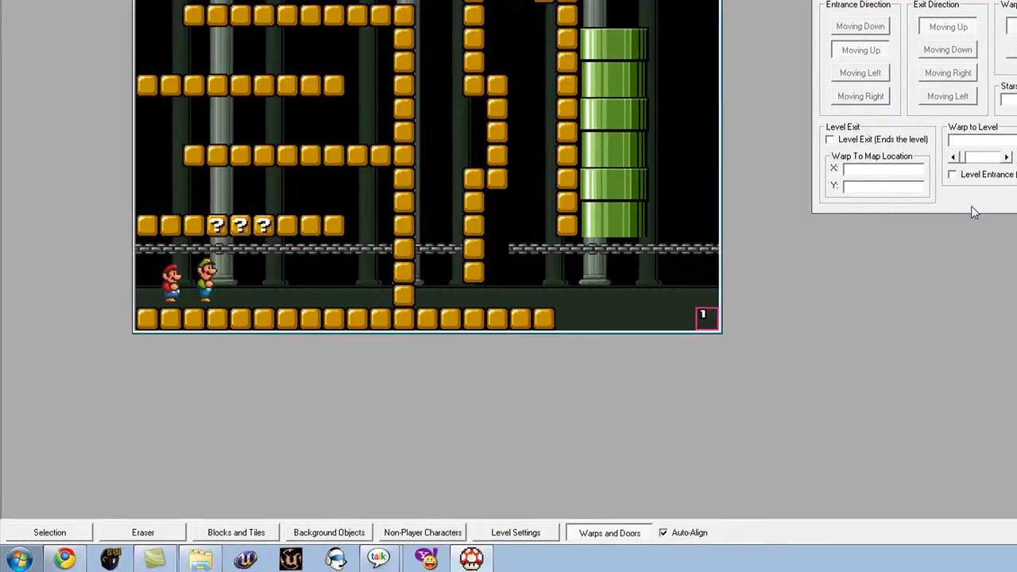
pyautogui.moveTo(572, 522)
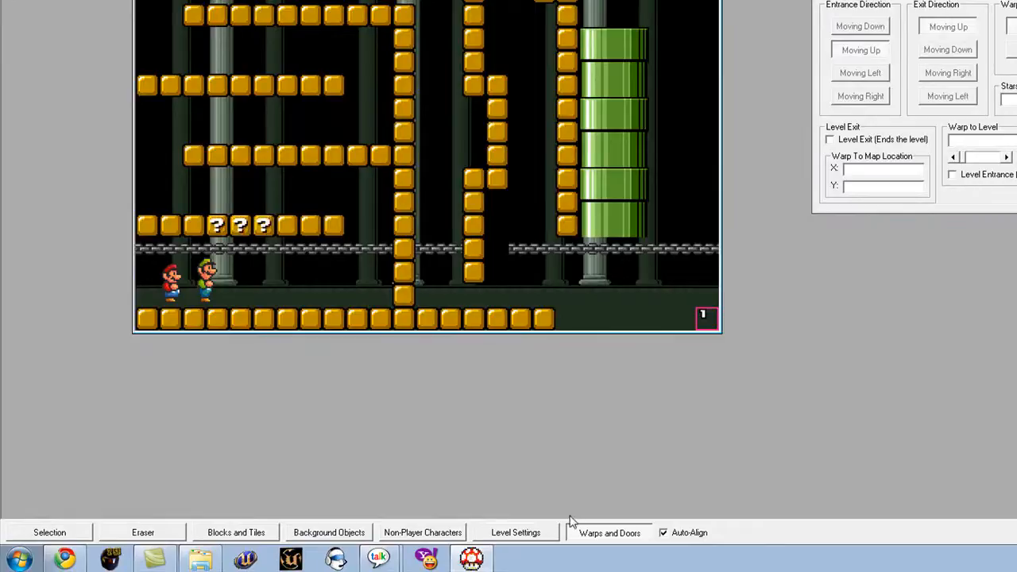
# Open Level Settings to switch to section 2
pyautogui.click(515, 532)
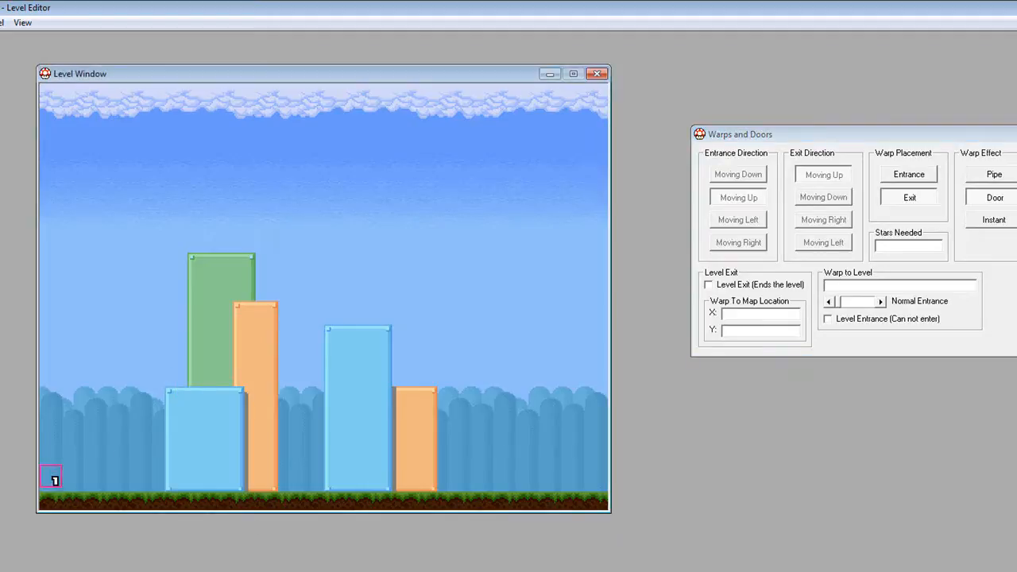
pyautogui.moveTo(832, 389)
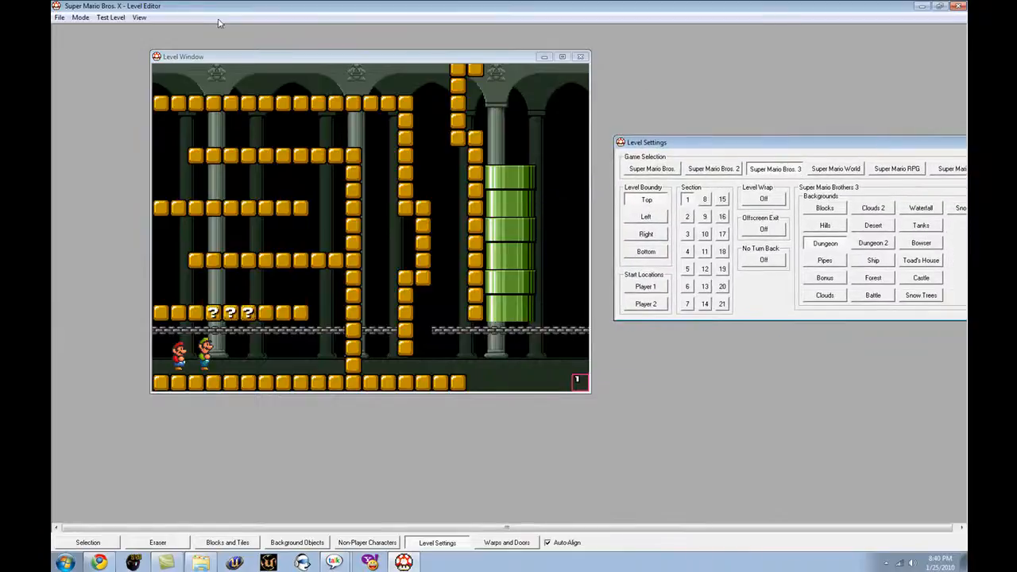
# Start a Test Level run of the castle, answering the Save first? prompt
pyautogui.click(111, 16)
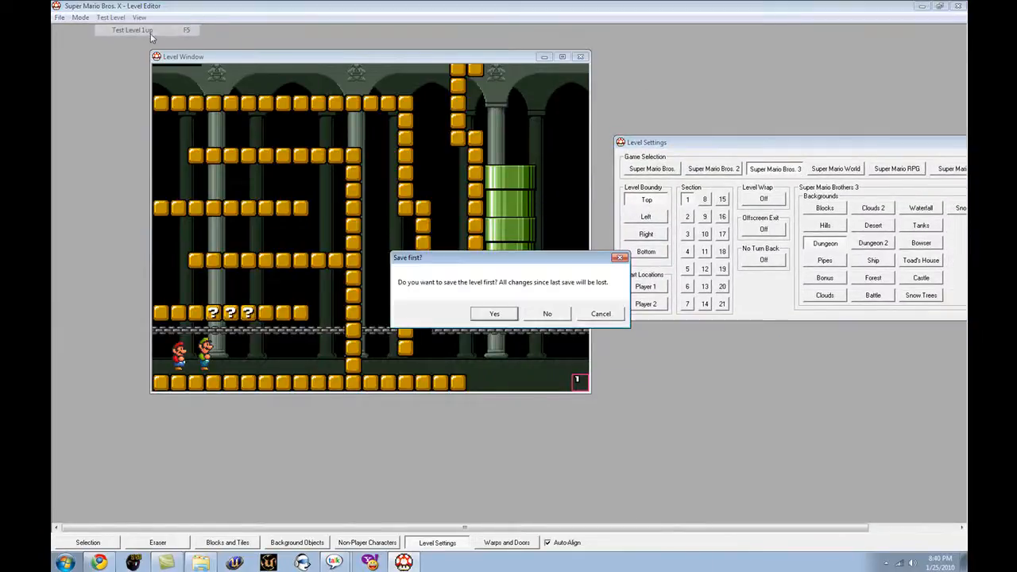
pyautogui.click(546, 313)
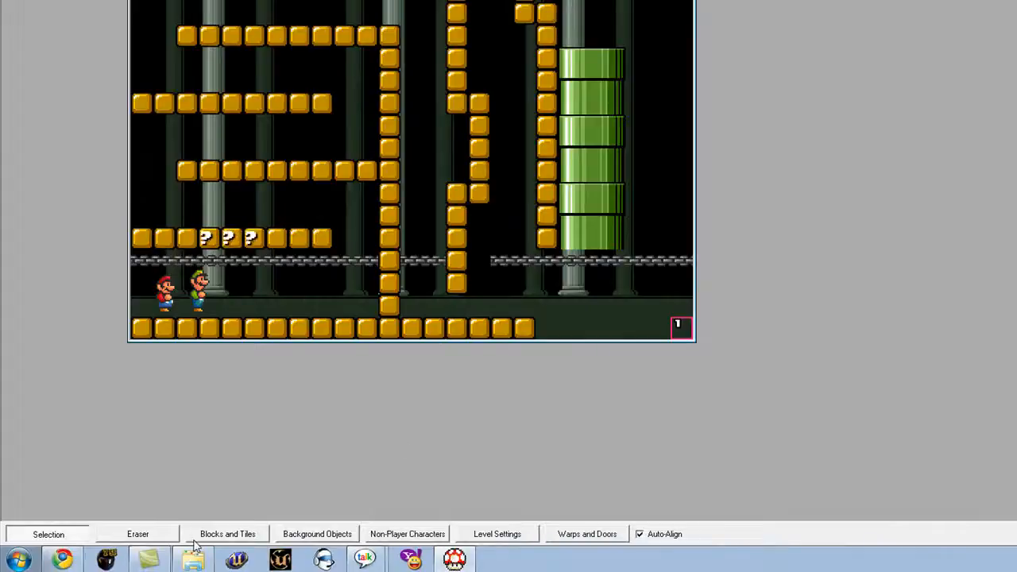
# Open the Blocks and Tiles palette
pyautogui.click(227, 533)
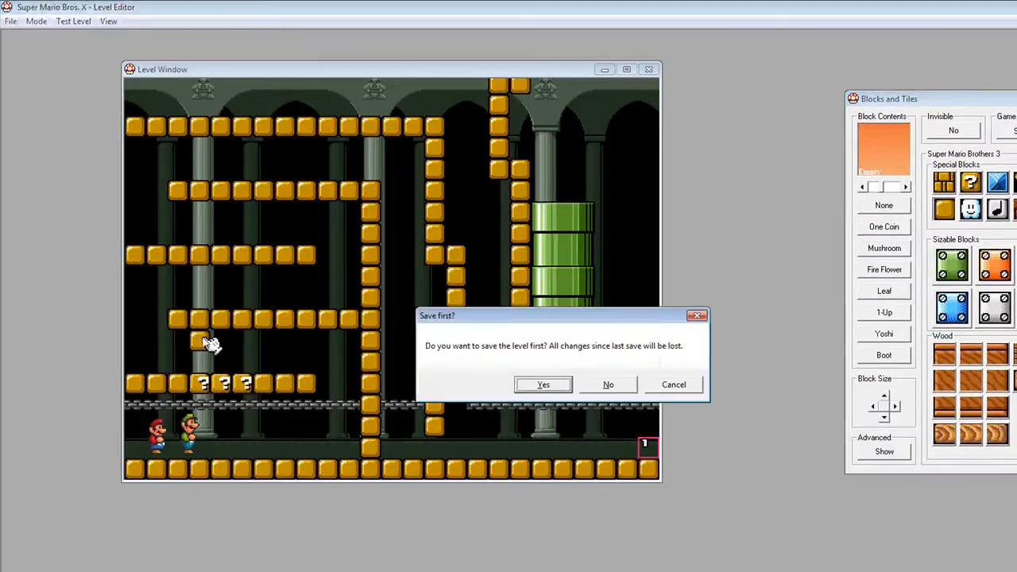
# Answer the Save first? prompt to run the edited level test
pyautogui.click(608, 384)
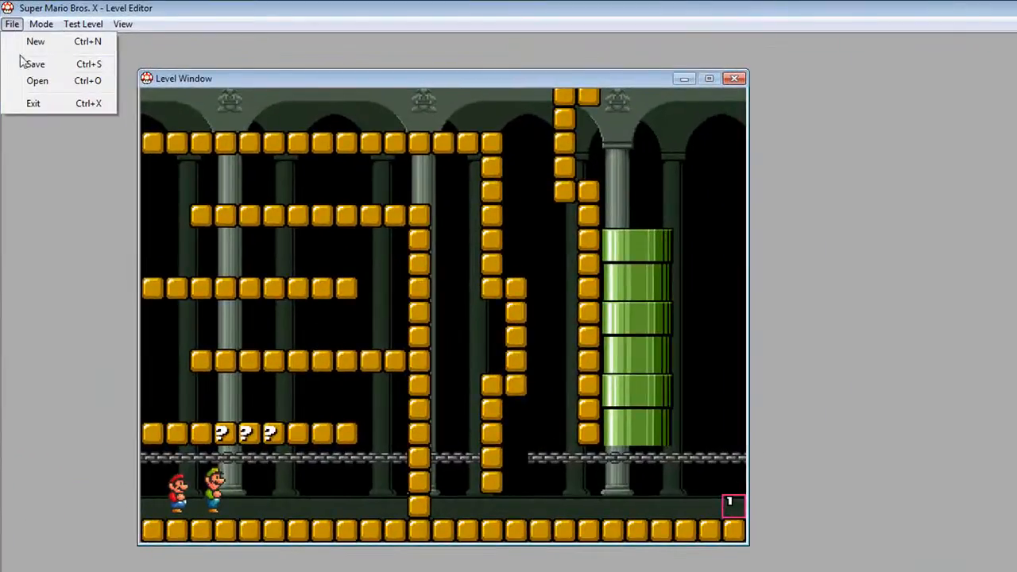
# Save the castle level into the worlds folder and close the Mario folder window
pyautogui.click(35, 64)
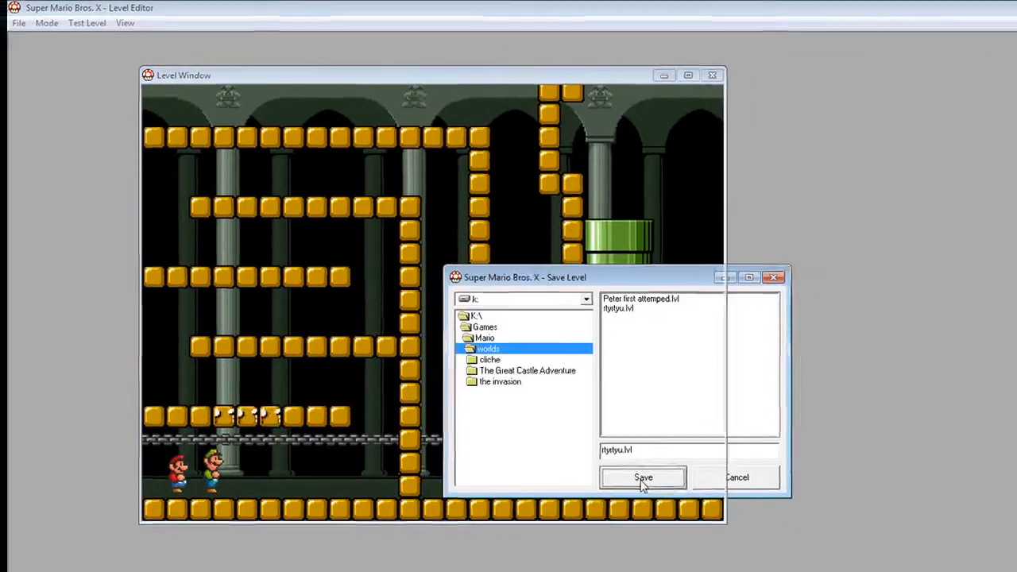
pyautogui.click(643, 478)
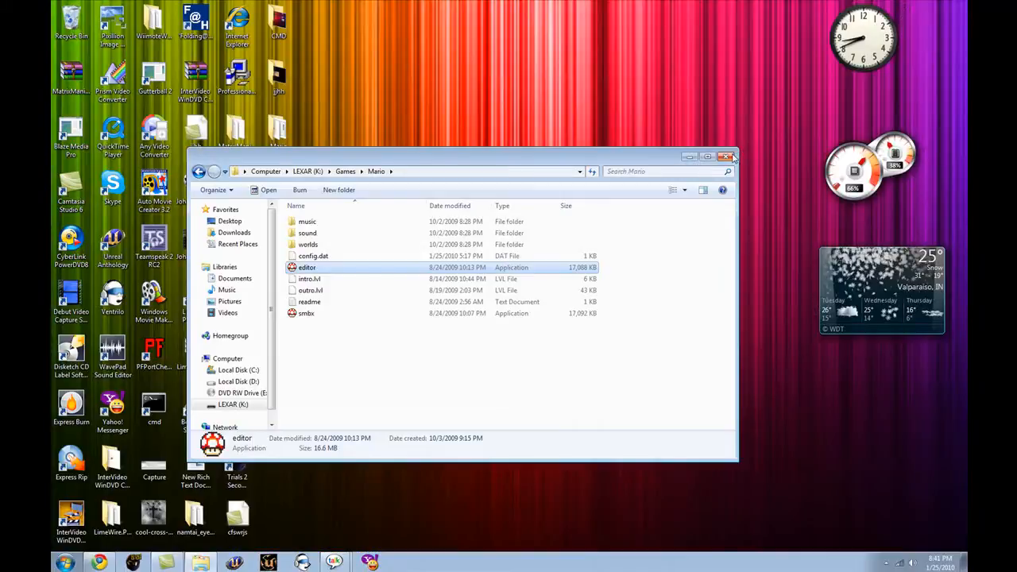
pyautogui.click(725, 156)
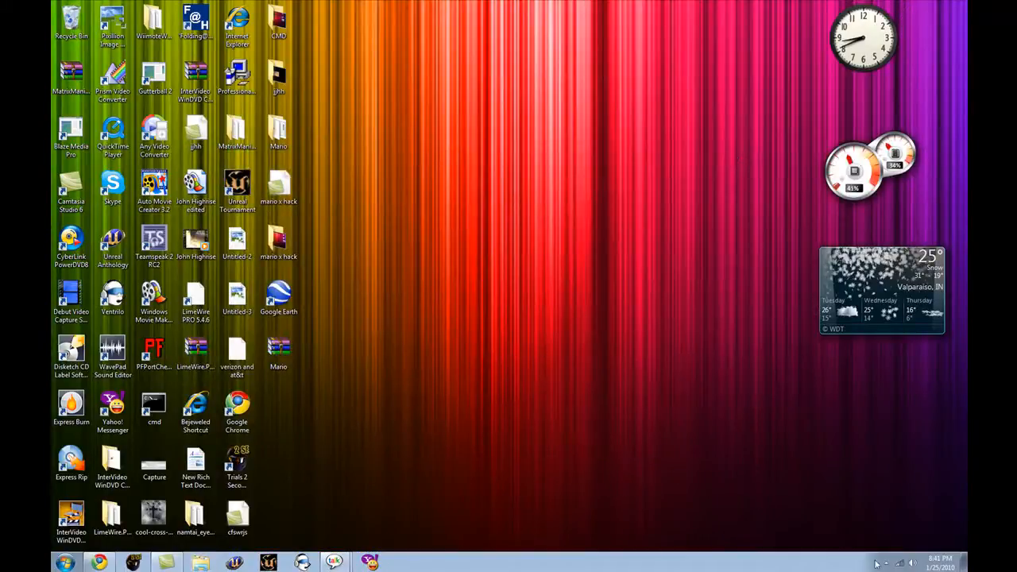